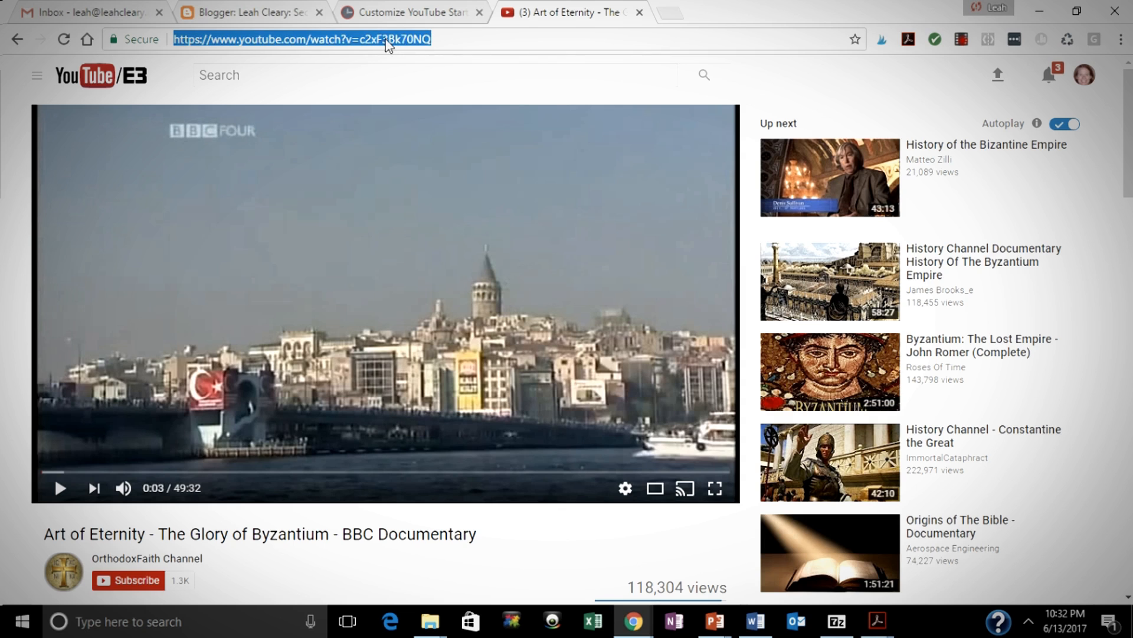
mouse_move(415, 79)
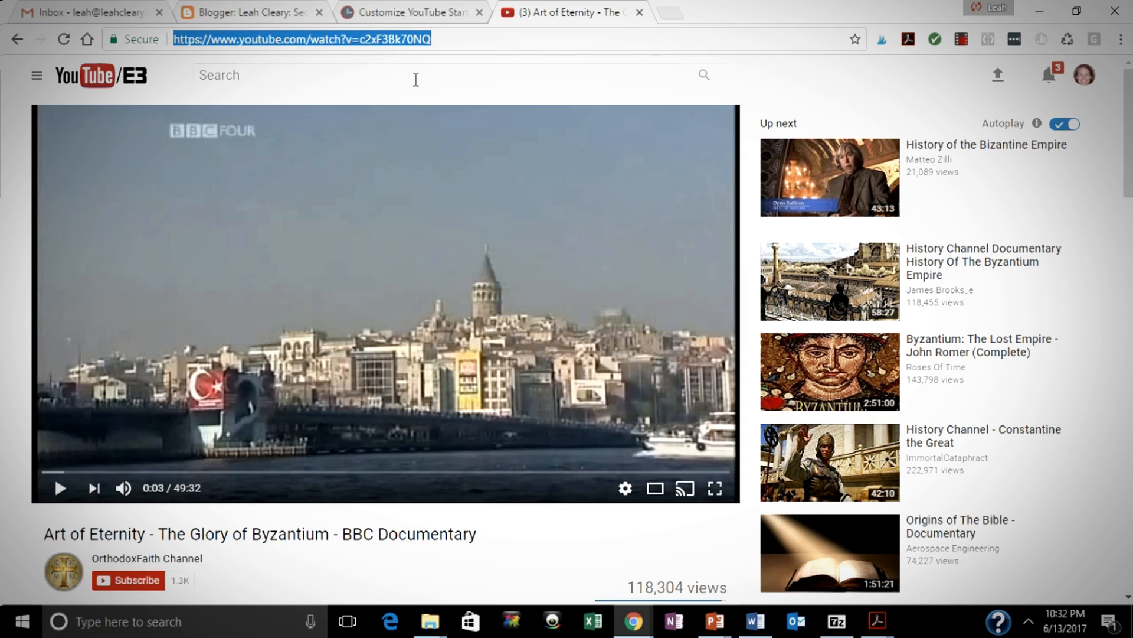
Switch to the youtubestartend.com tab to paste the copied YouTube documentary URL.
left_click(409, 12)
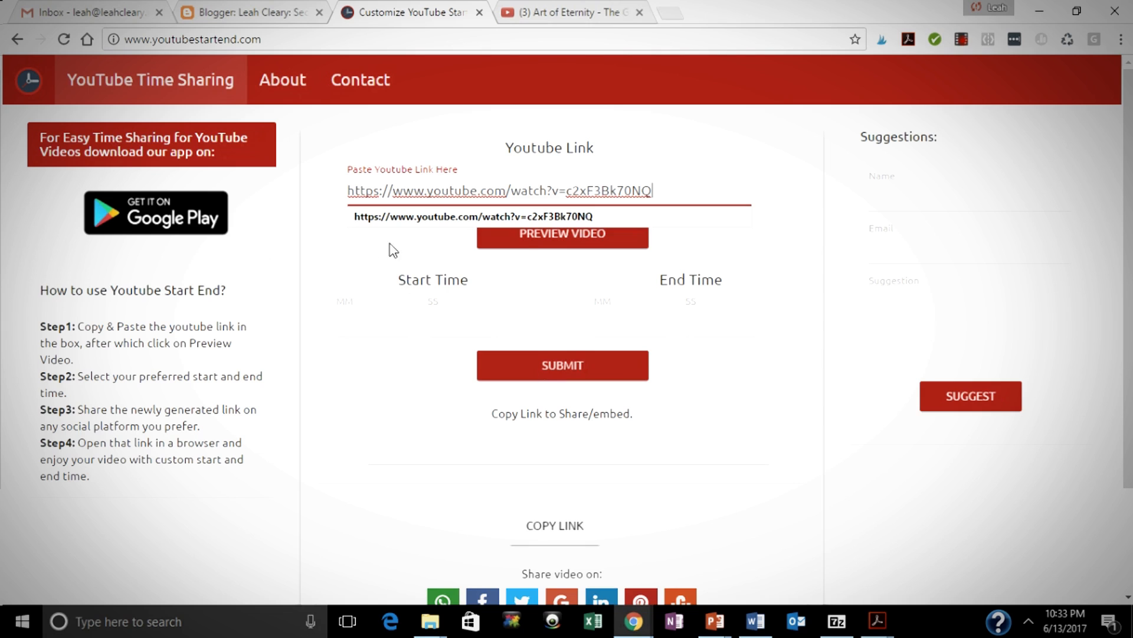
Load the preview of the Byzantium documentary from the pasted link.
left_click(562, 233)
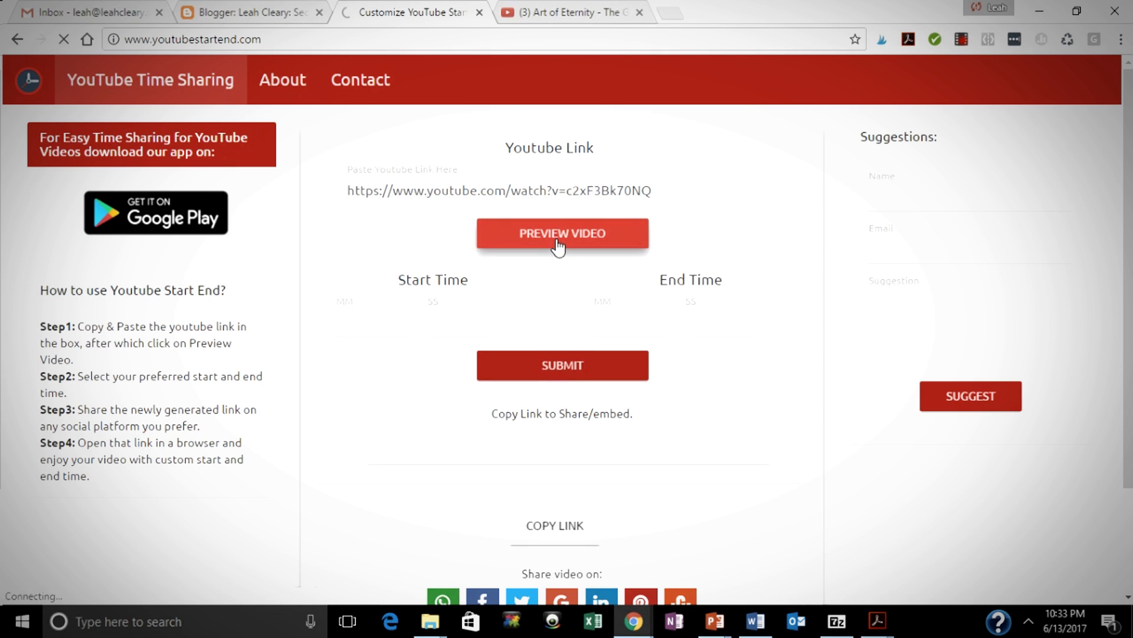
left_click(562, 233)
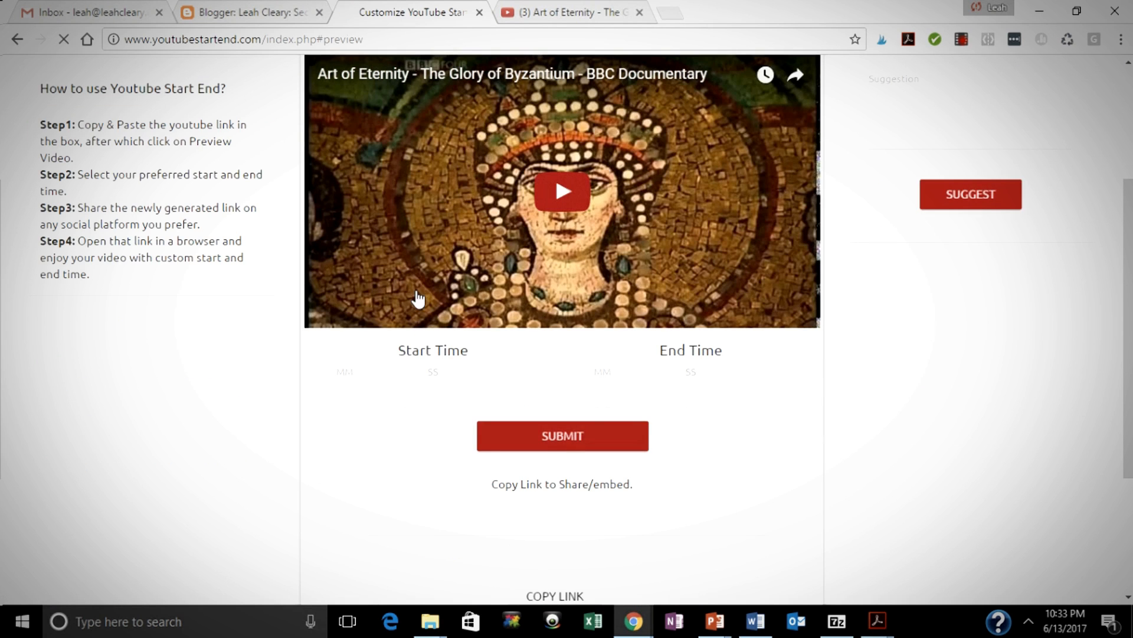
Enter start time 1:51 and end time 3:36 for the clip.
left_click(371, 397)
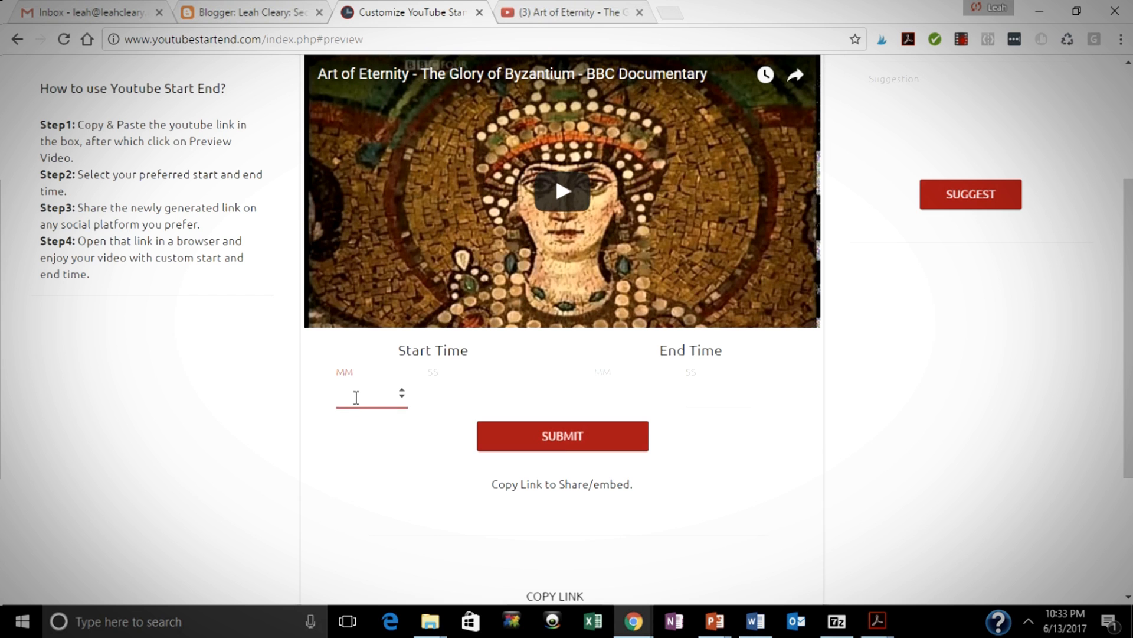
type("1")
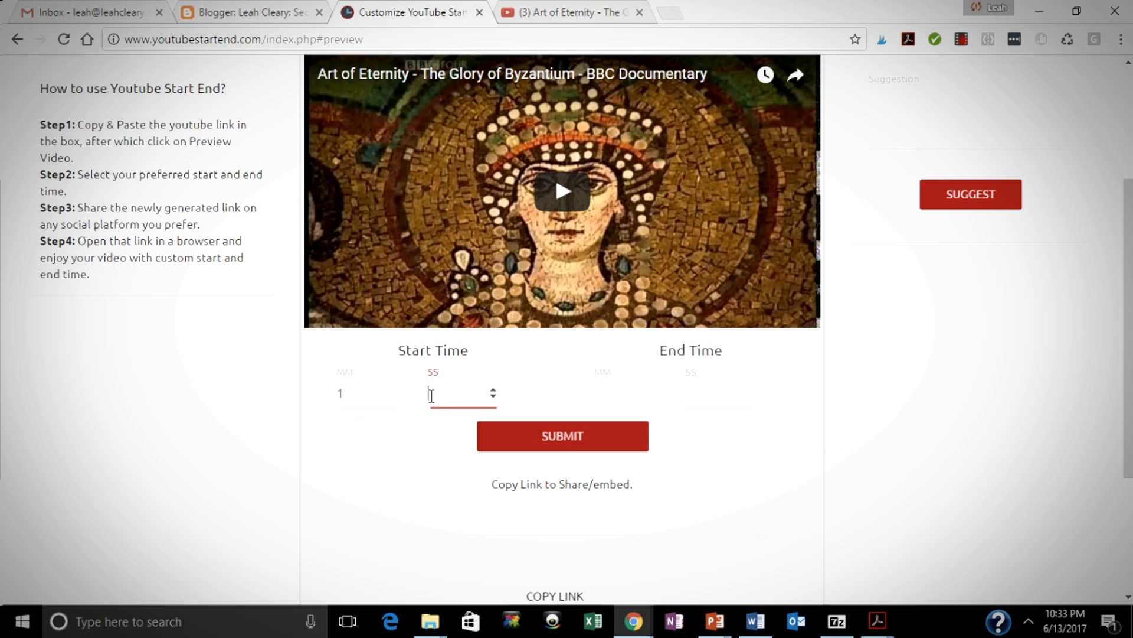
type("1")
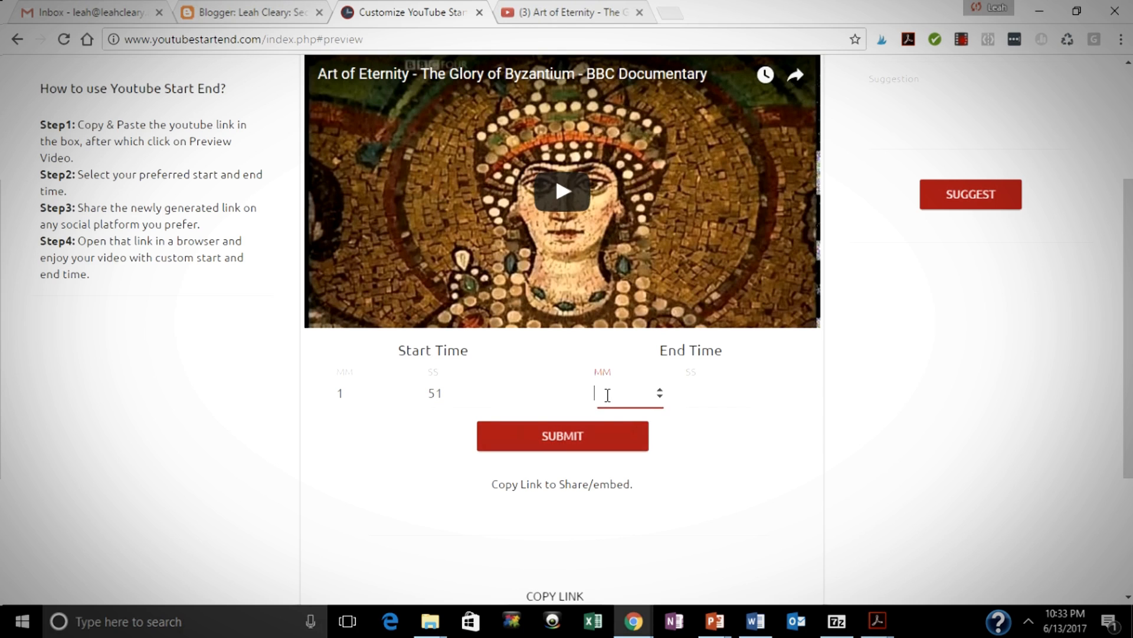
type("3")
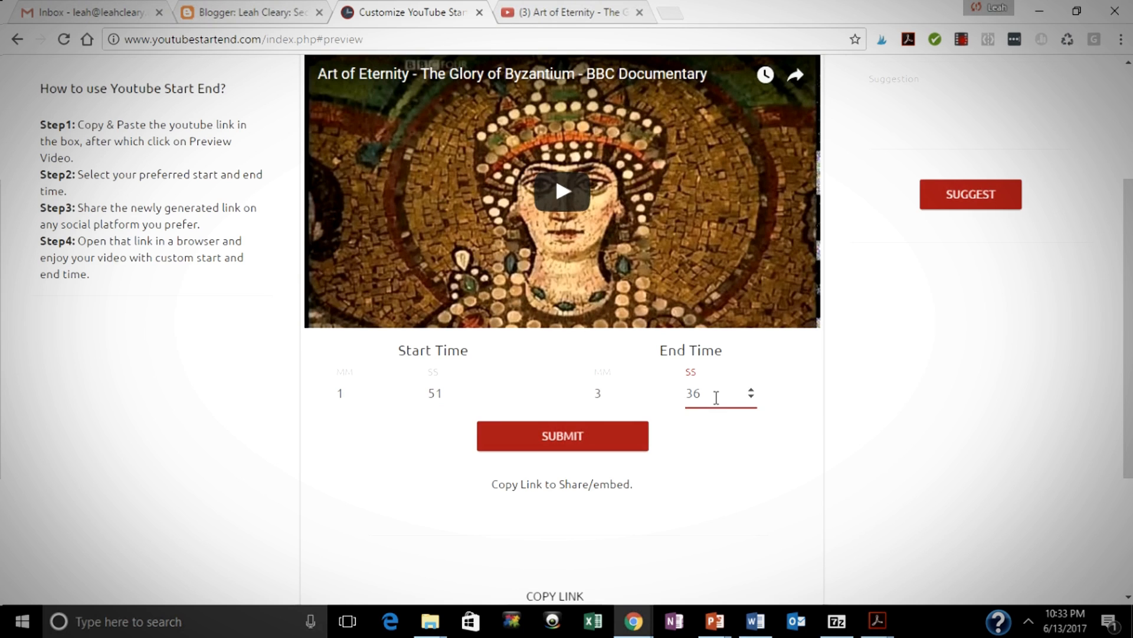
Submit the times to generate the shareable link for the 1:51–3:36 clip.
left_click(562, 436)
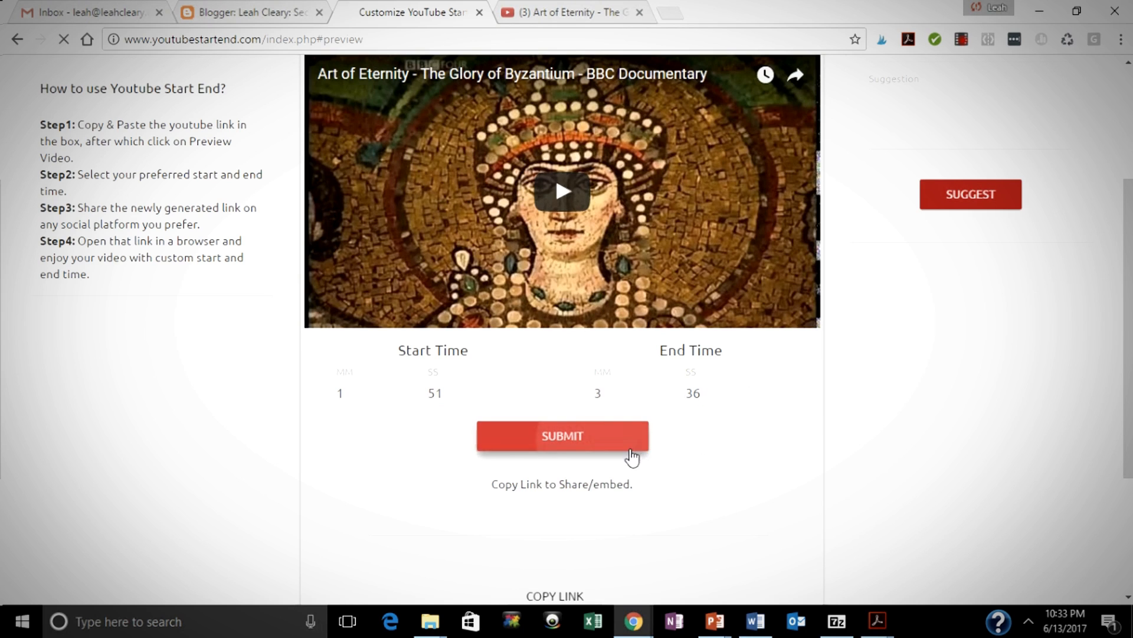
left_click(562, 436)
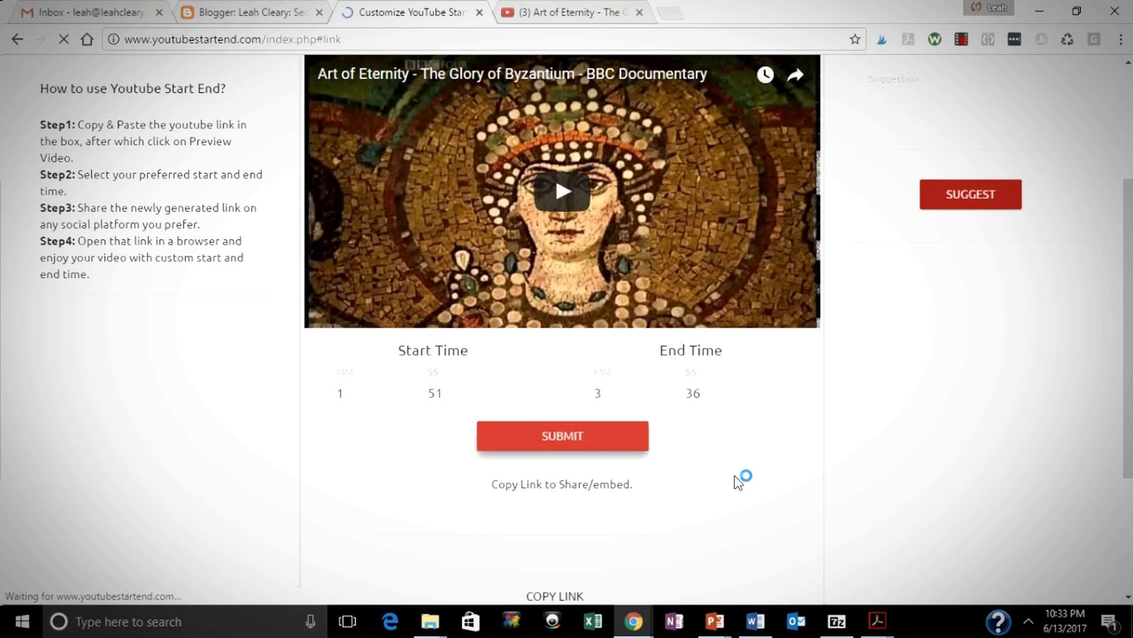
left_click(562, 436)
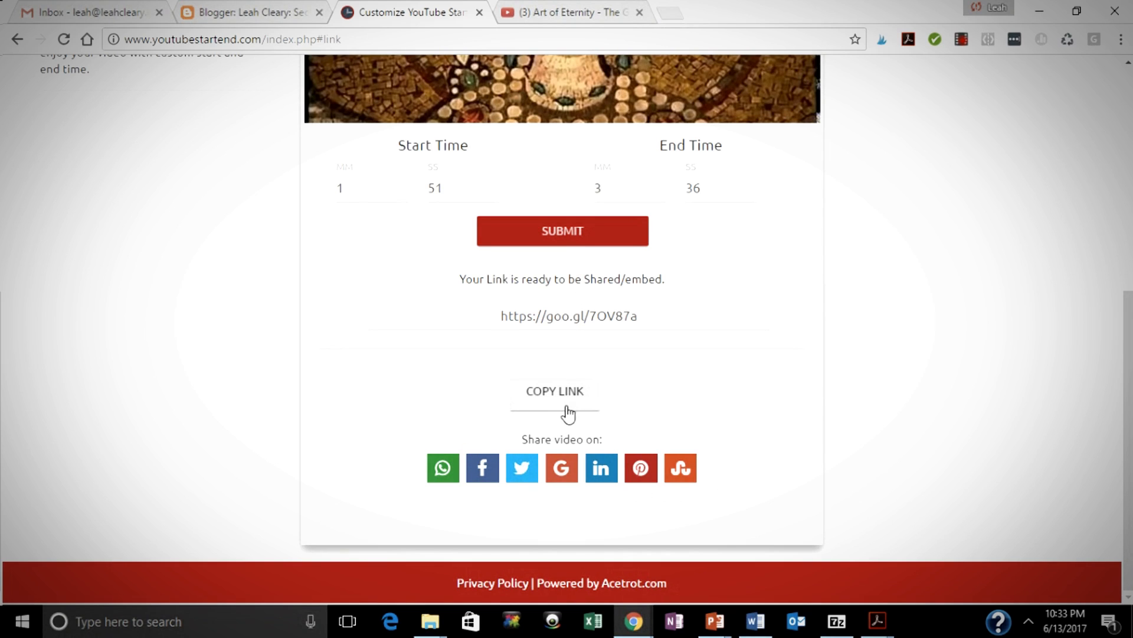
left_click(555, 391)
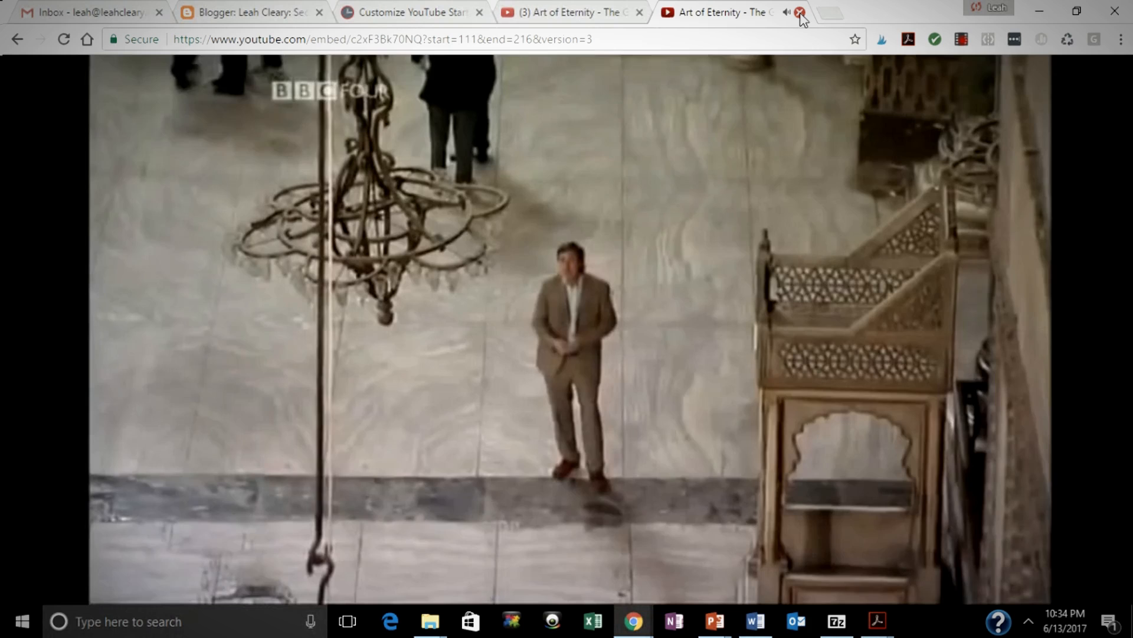
Close the test tab after confirming the clip plays from second 111 to 216.
left_click(800, 11)
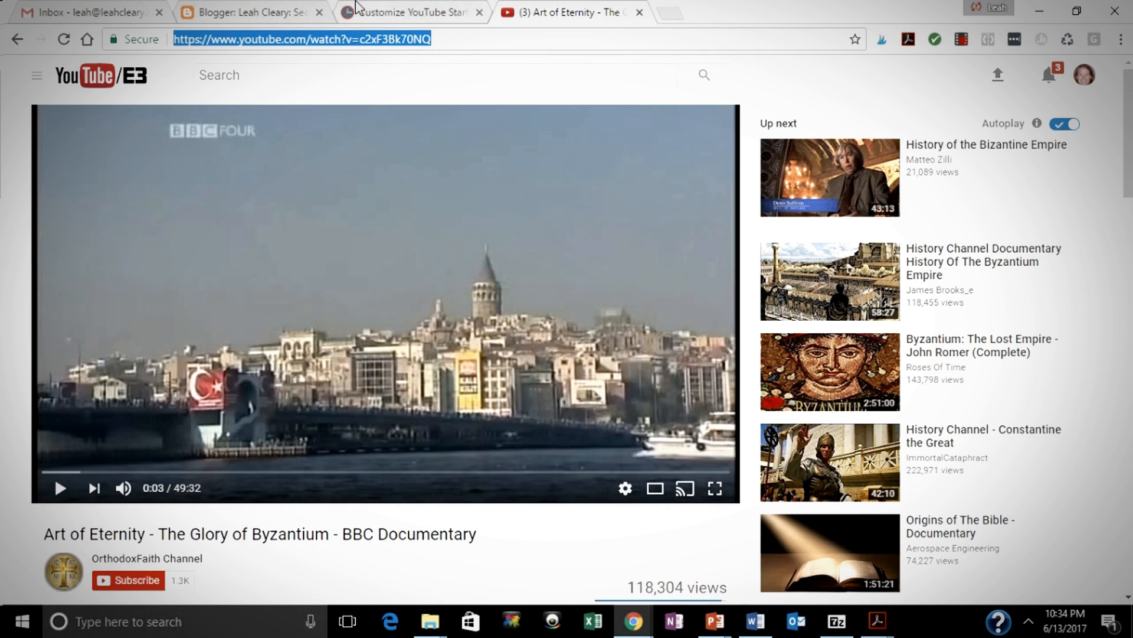
Return to the YouTube Start End tab showing the generated goo.gl link.
left_click(410, 12)
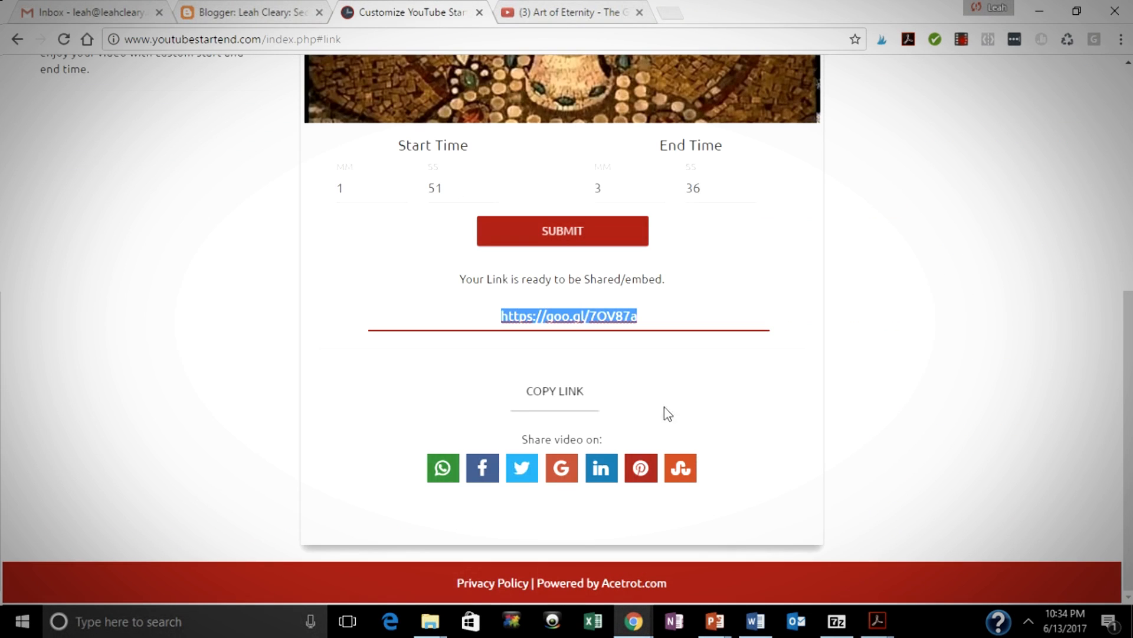